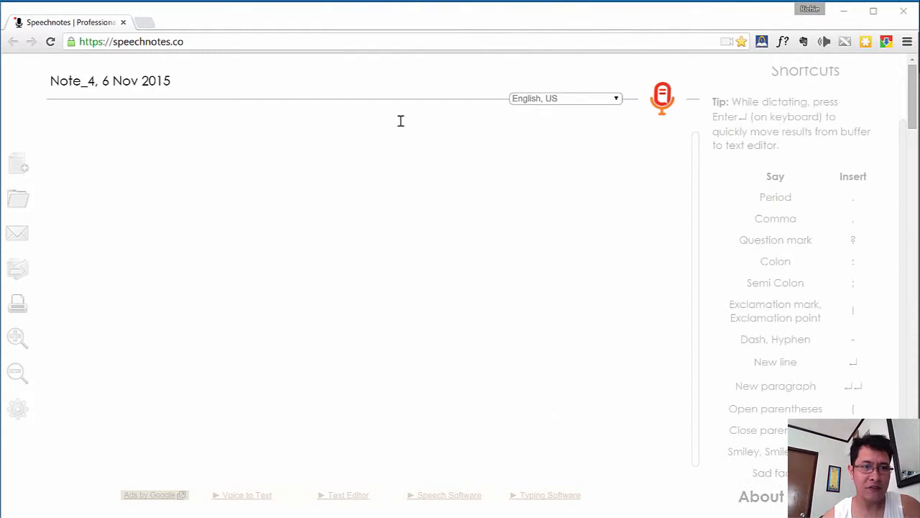
mouse_move(371, 144)
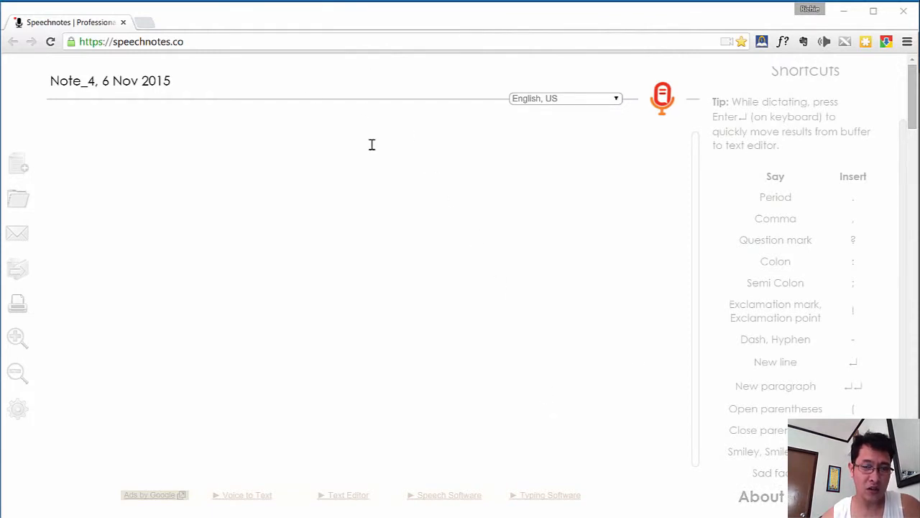
mouse_move(467, 188)
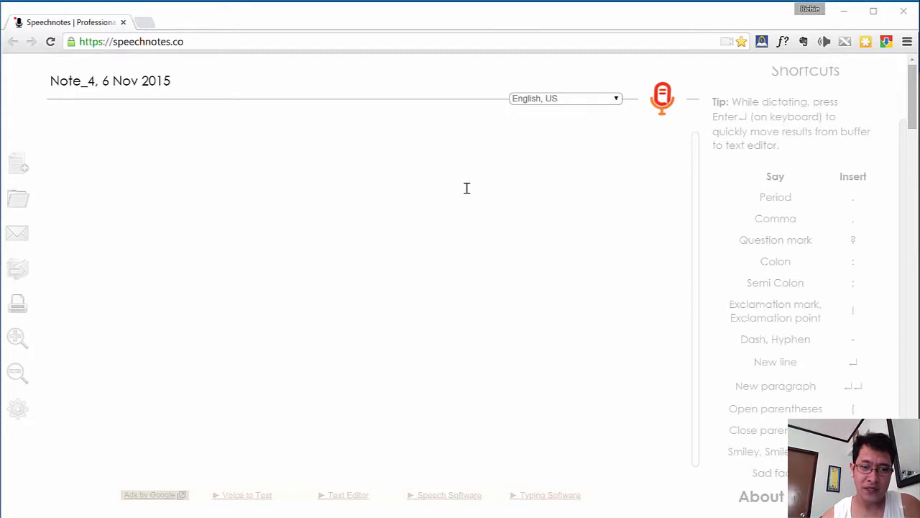
mouse_move(388, 183)
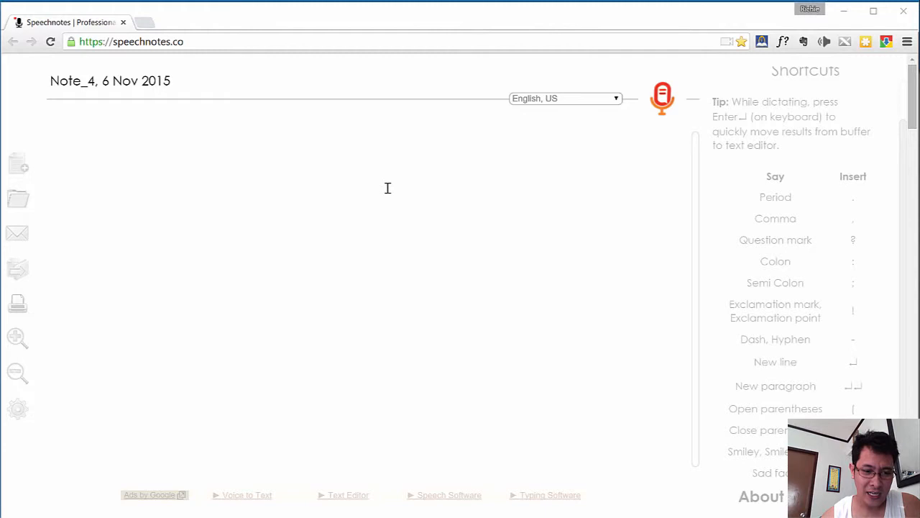
mouse_move(406, 245)
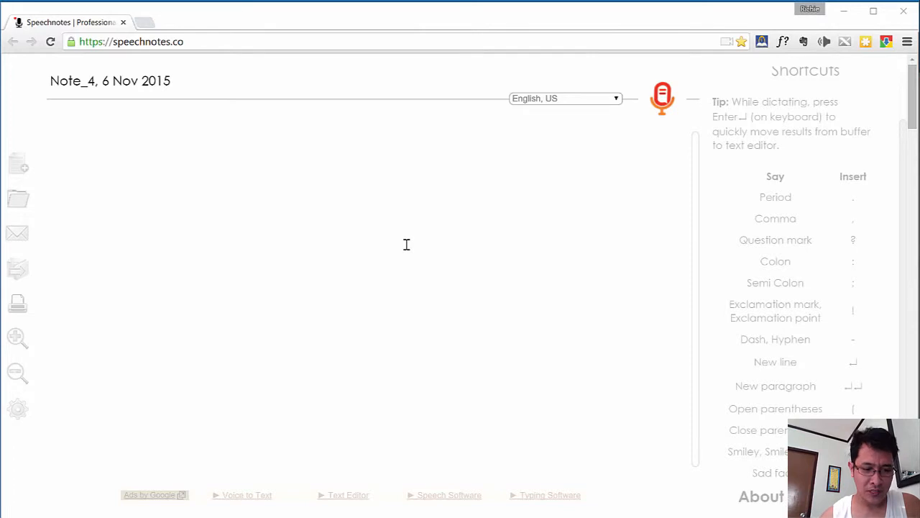
mouse_move(418, 242)
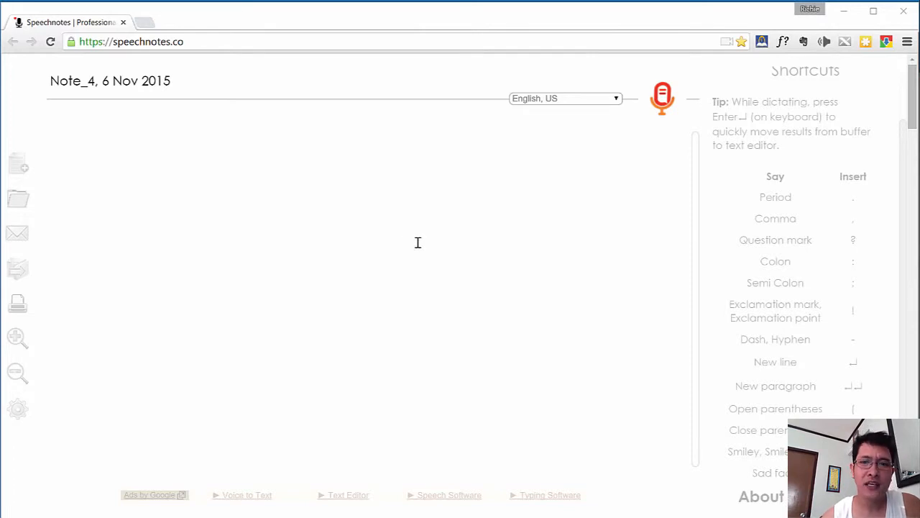
mouse_move(431, 230)
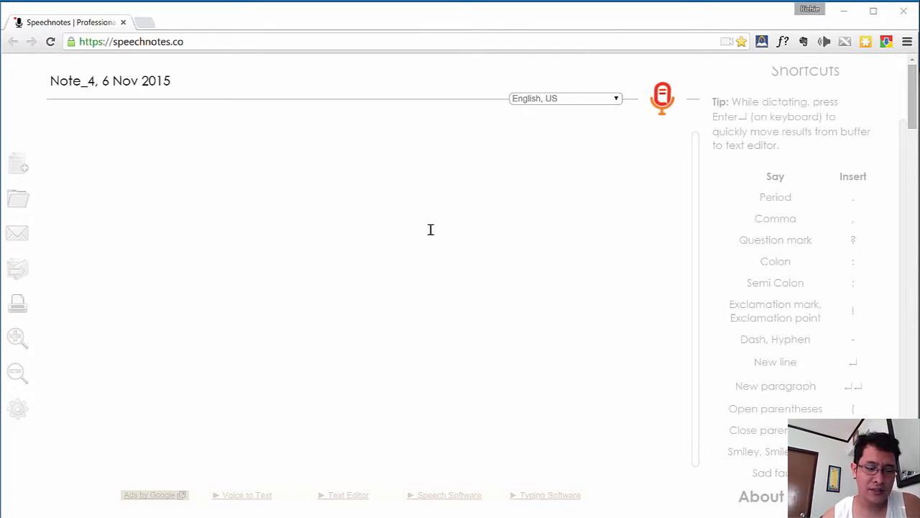
Step: Start voice dictation in Note_4 with the microphone button after several attempts
left_click(661, 99)
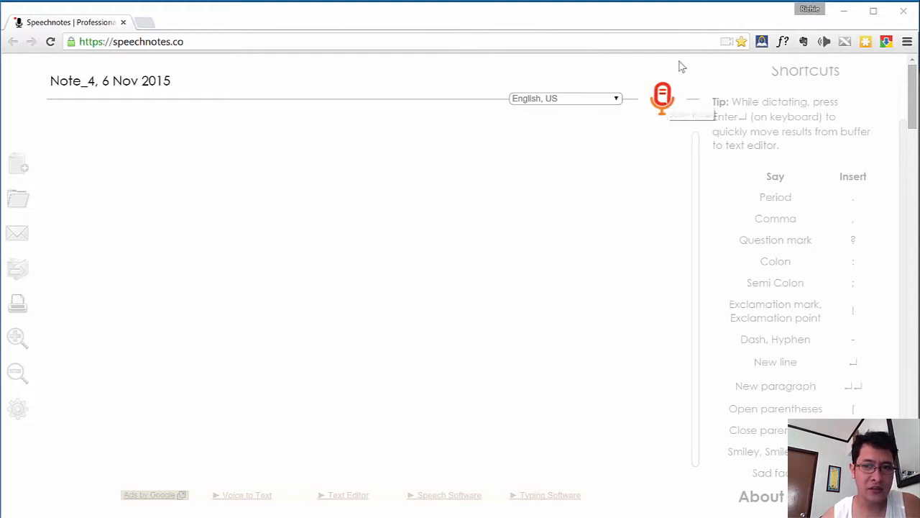
left_click(661, 98)
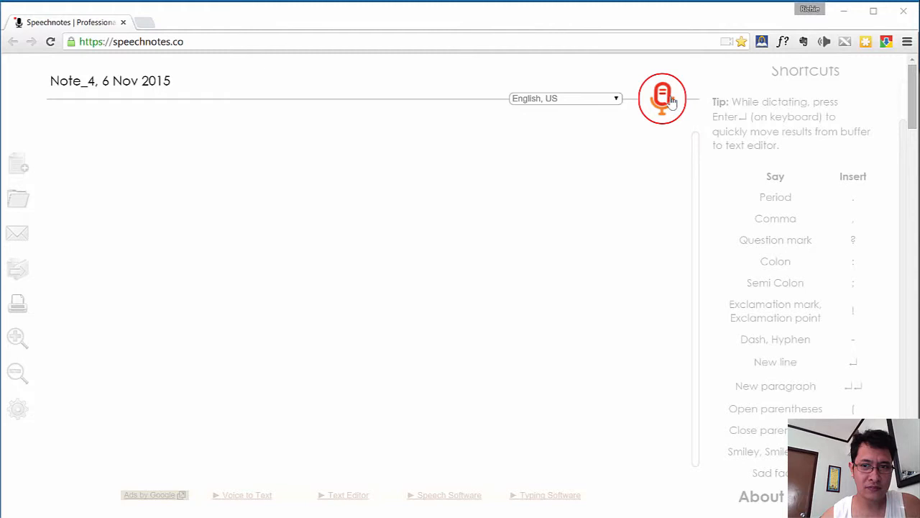
left_click(662, 99)
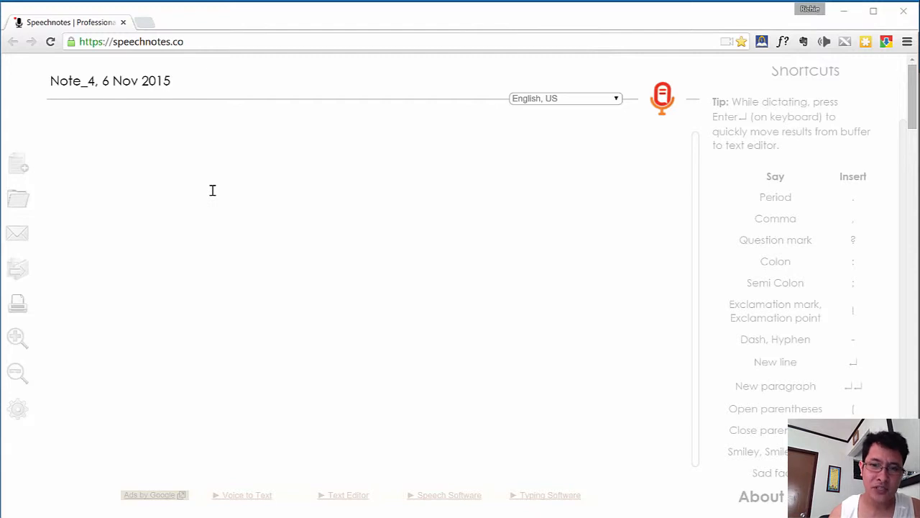
mouse_move(375, 117)
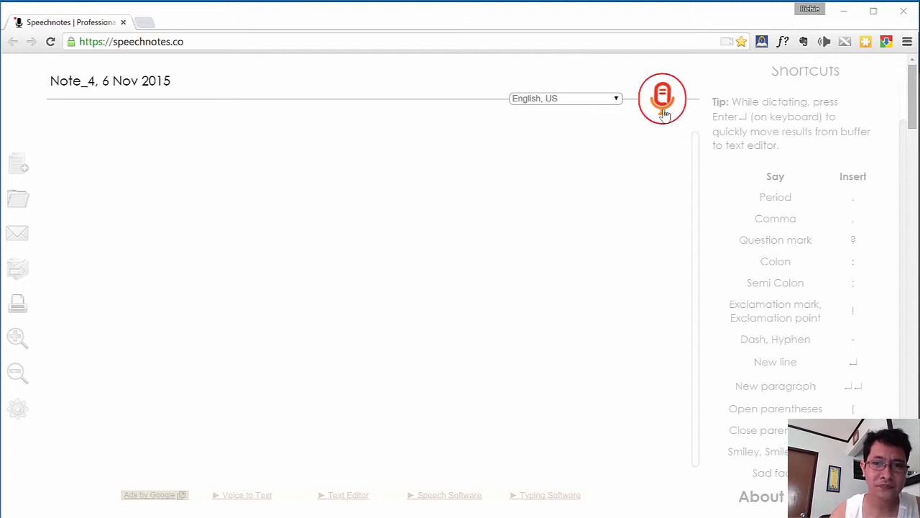
mouse_move(662, 111)
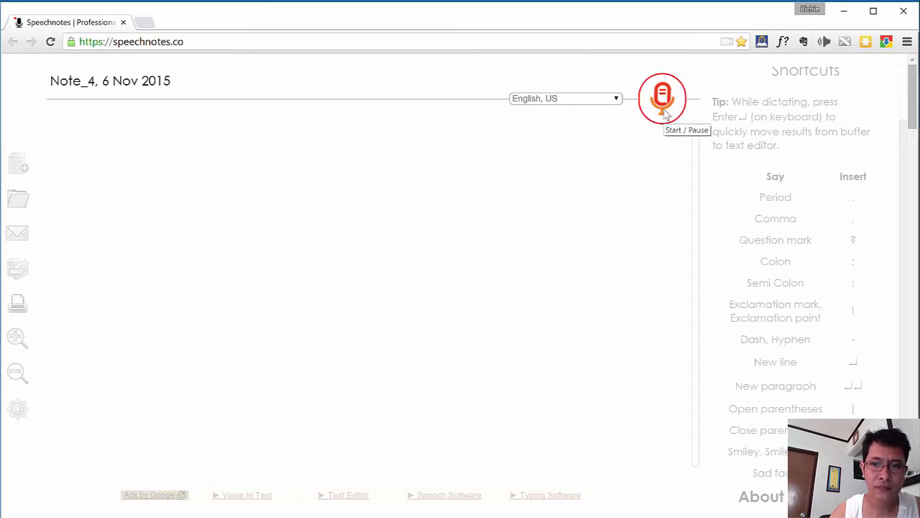
left_click(662, 98)
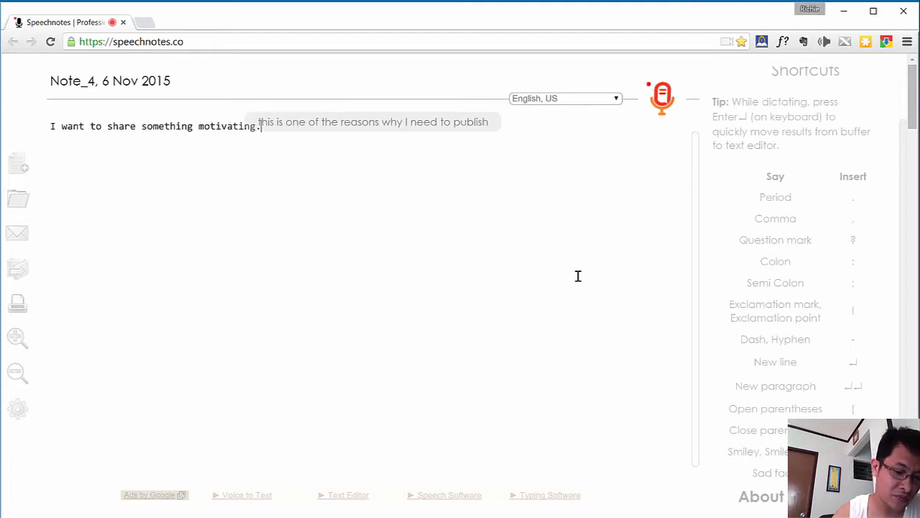
Step: Dictate 'It is true that pain can motivate more than pleasure' and 'I follow this guy in an investing group'
type("that book under my name.")
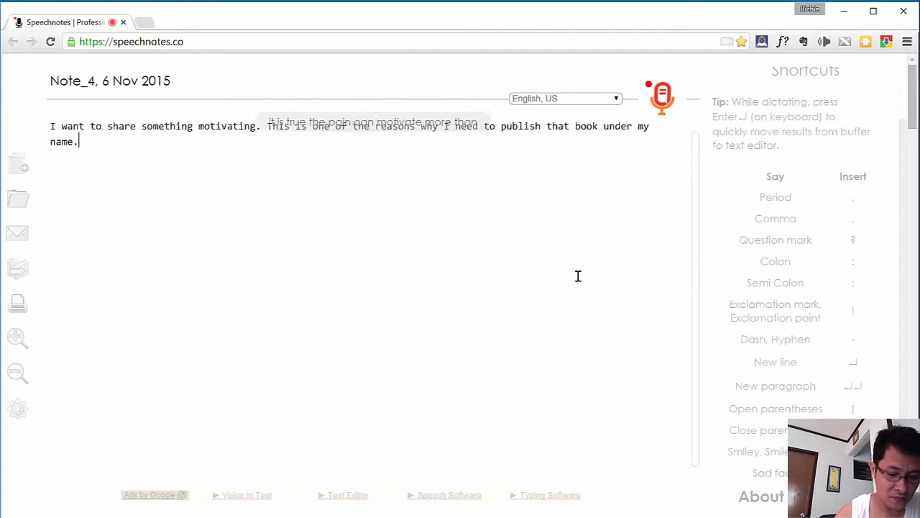
type("It is true that pain can motivate more than pleasure")
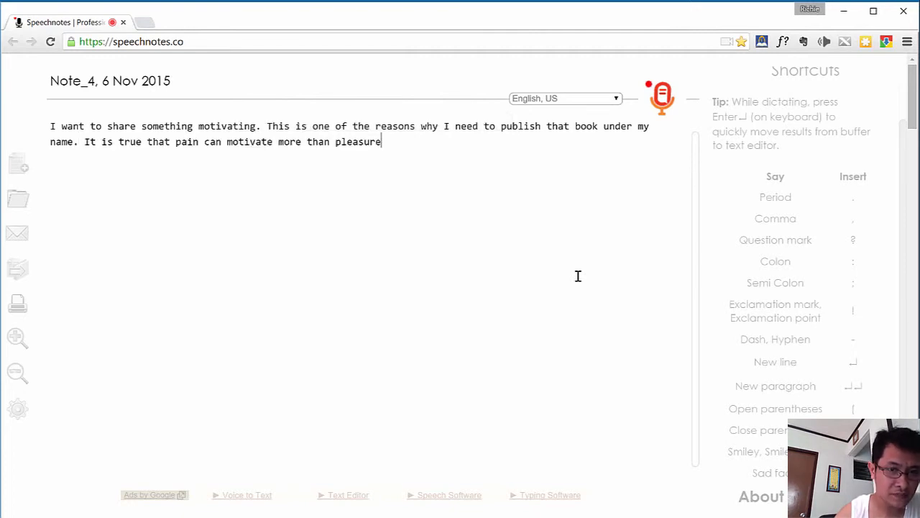
type(".")
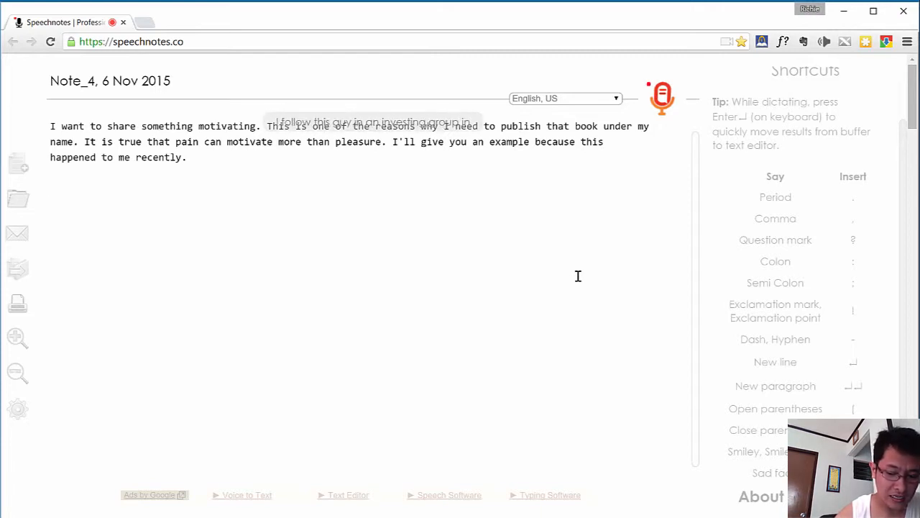
type("I follow this guy in an investing group in in facebook")
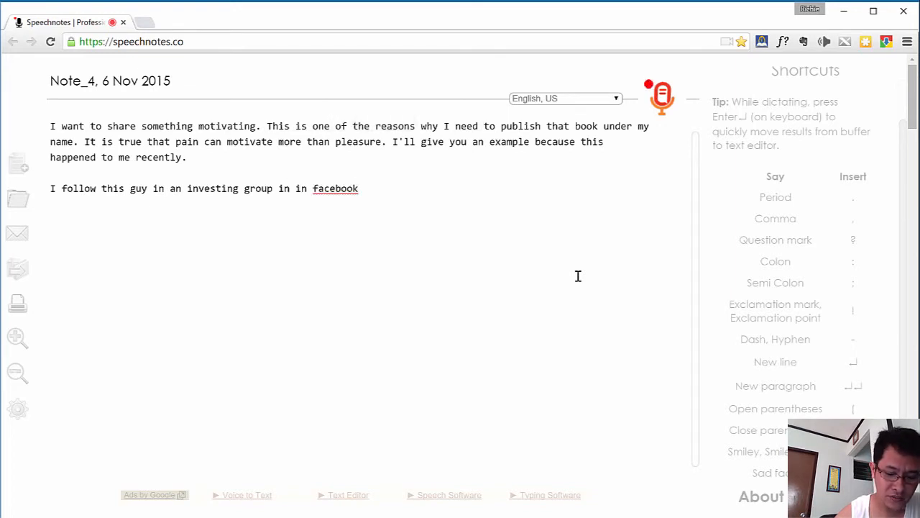
type(".")
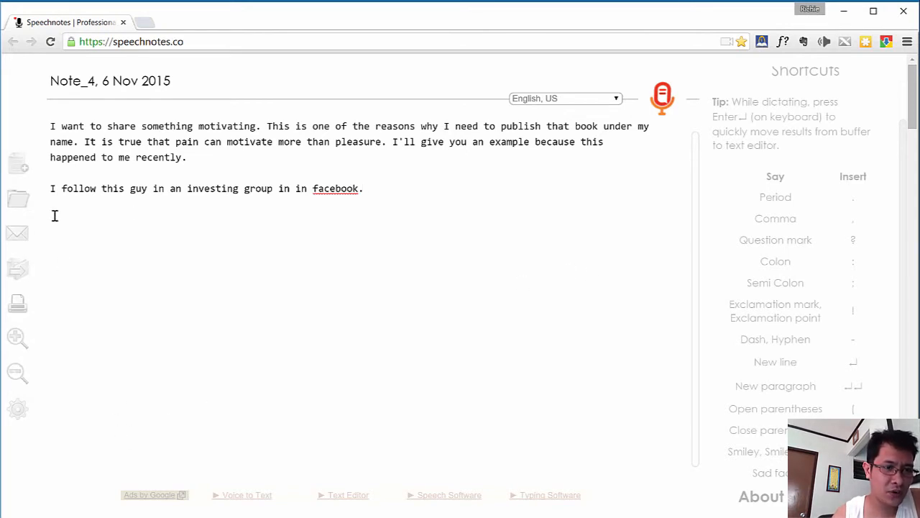
left_click(17, 269)
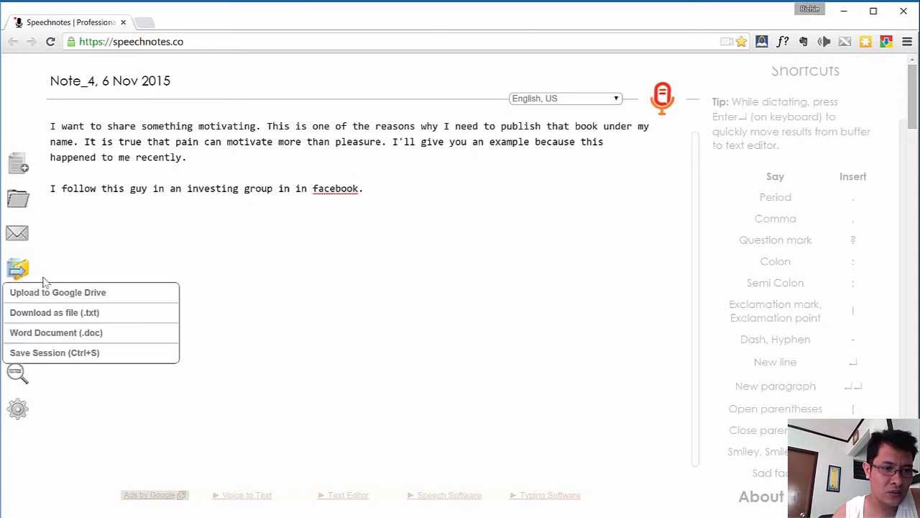
left_click(17, 269)
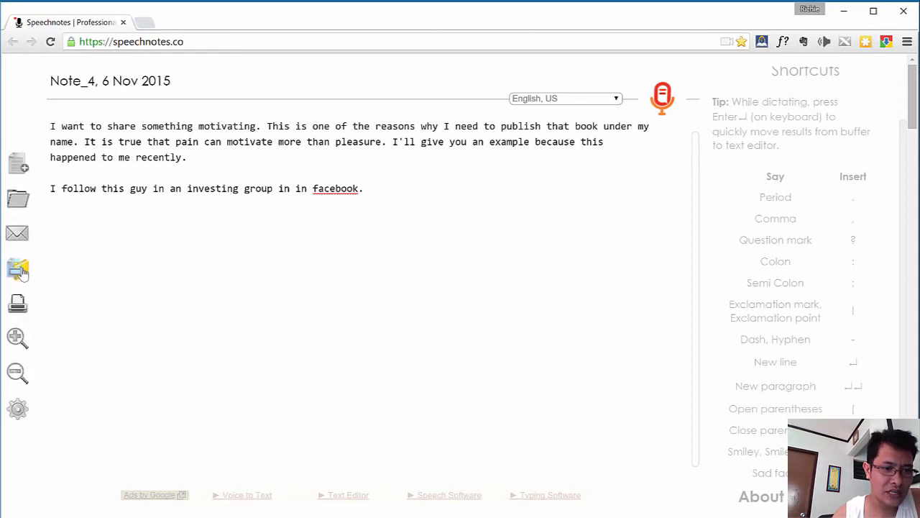
left_click(17, 269)
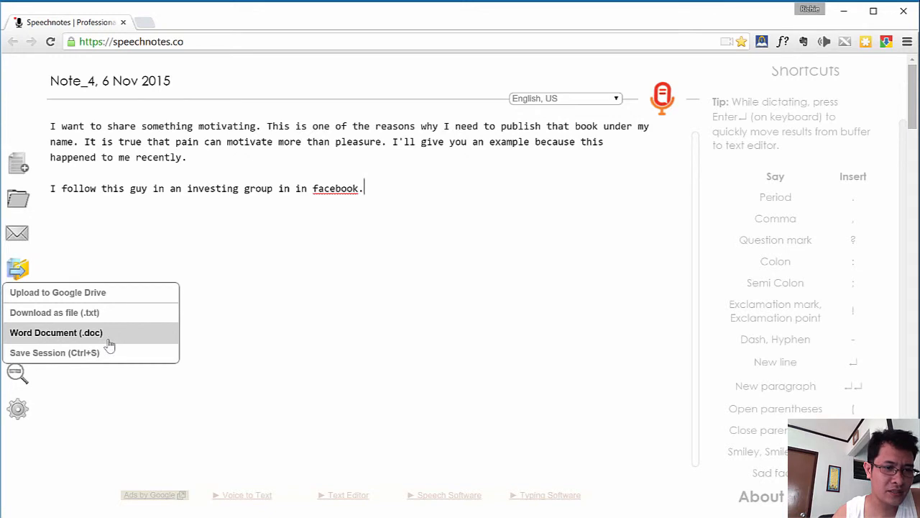
left_click(17, 268)
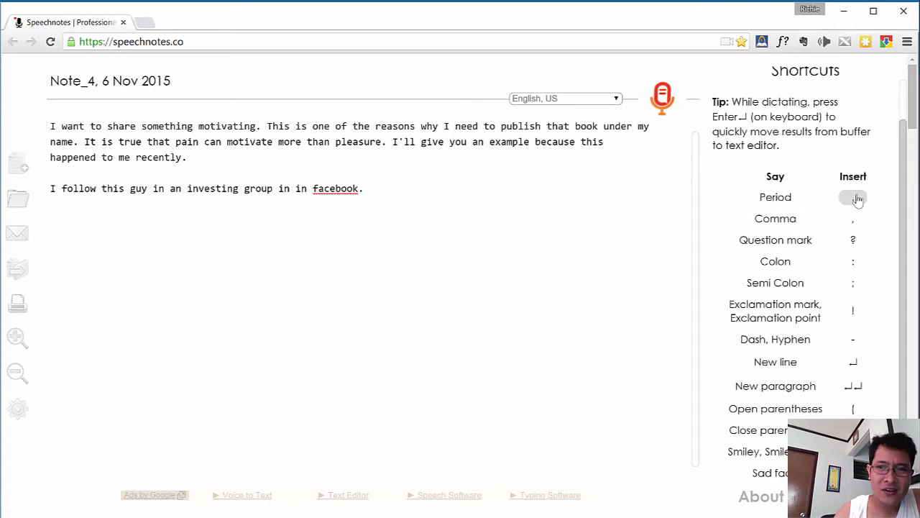
left_click(852, 197)
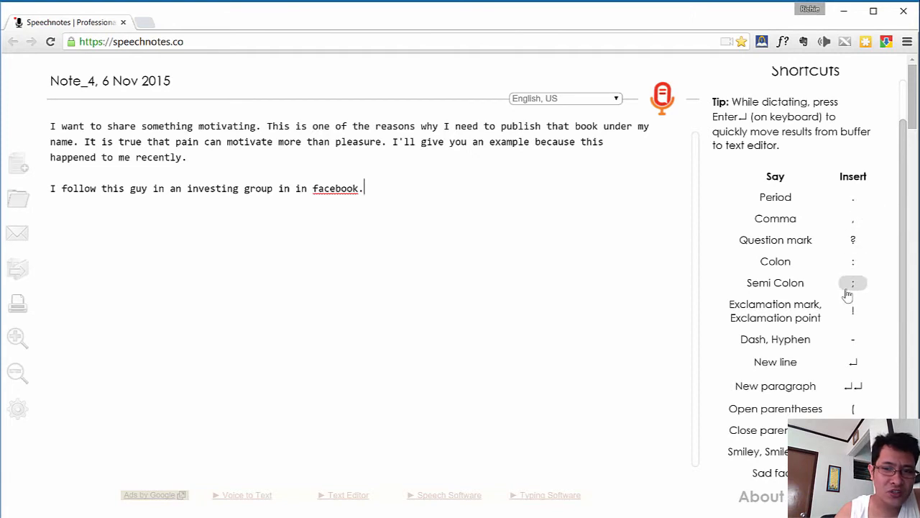
mouse_move(853, 282)
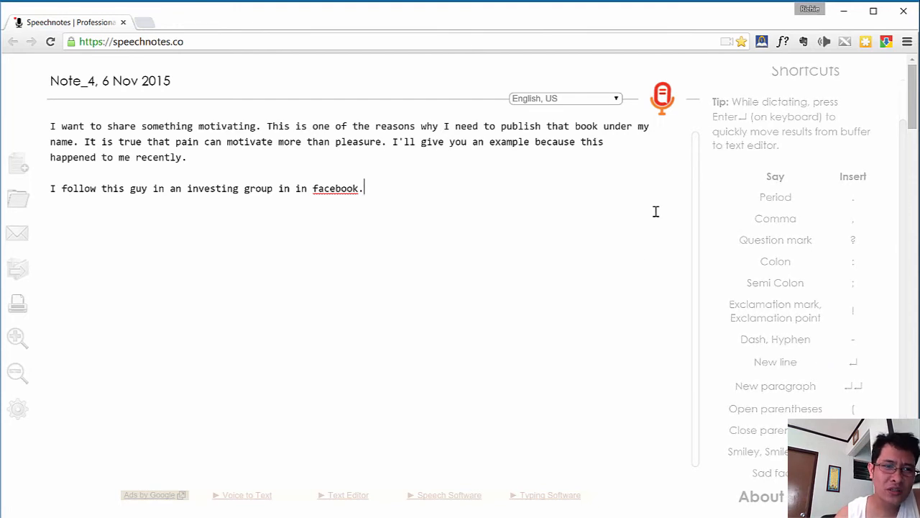
mouse_move(657, 214)
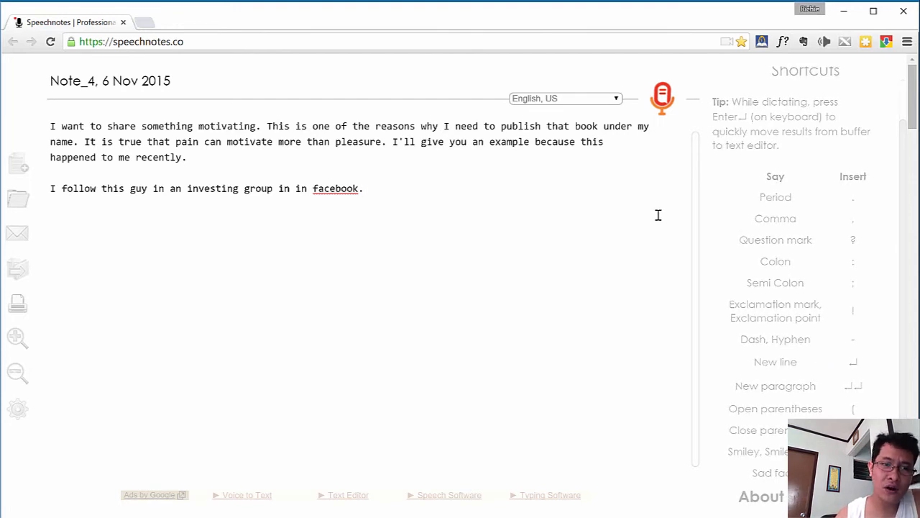